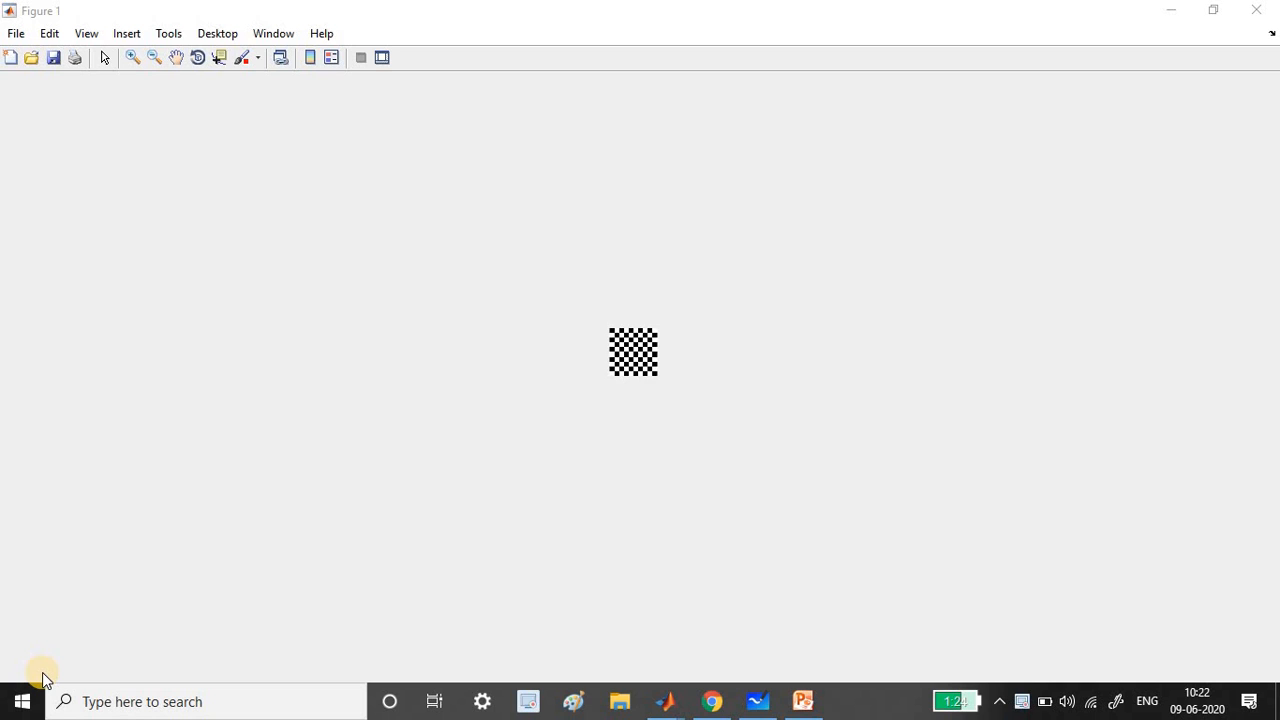
mouse_move(678, 368)
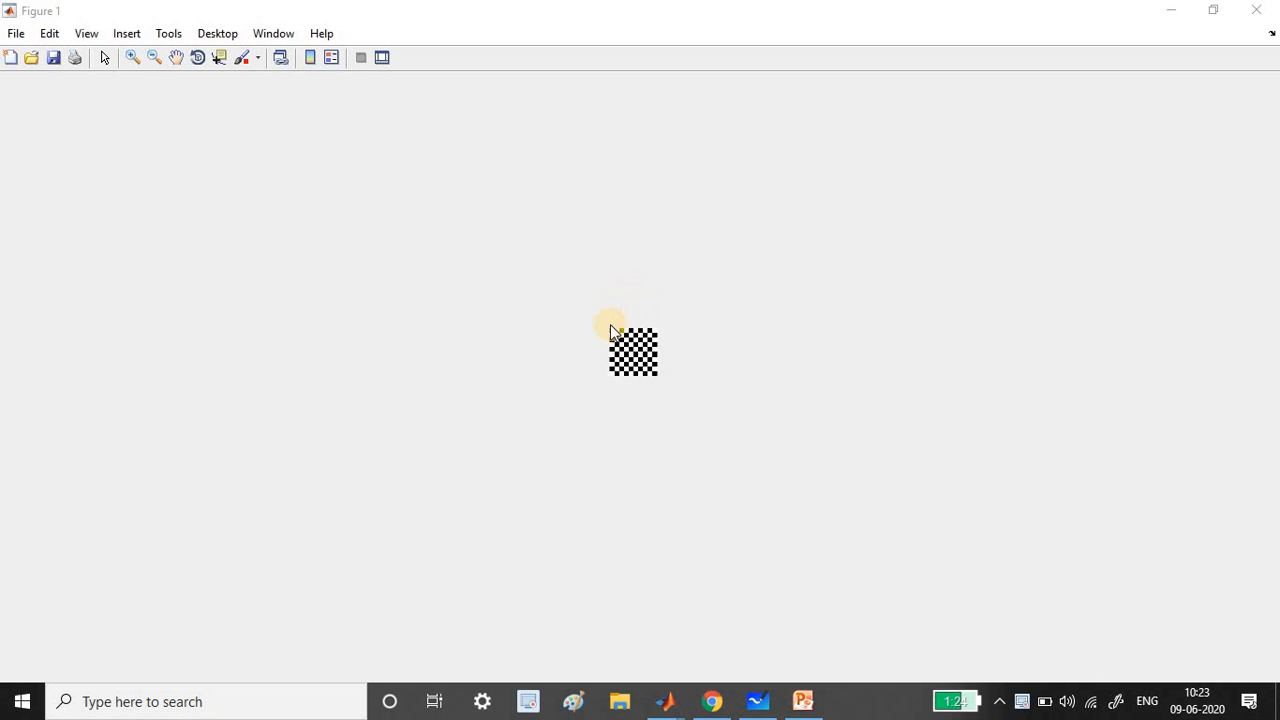
mouse_move(658, 404)
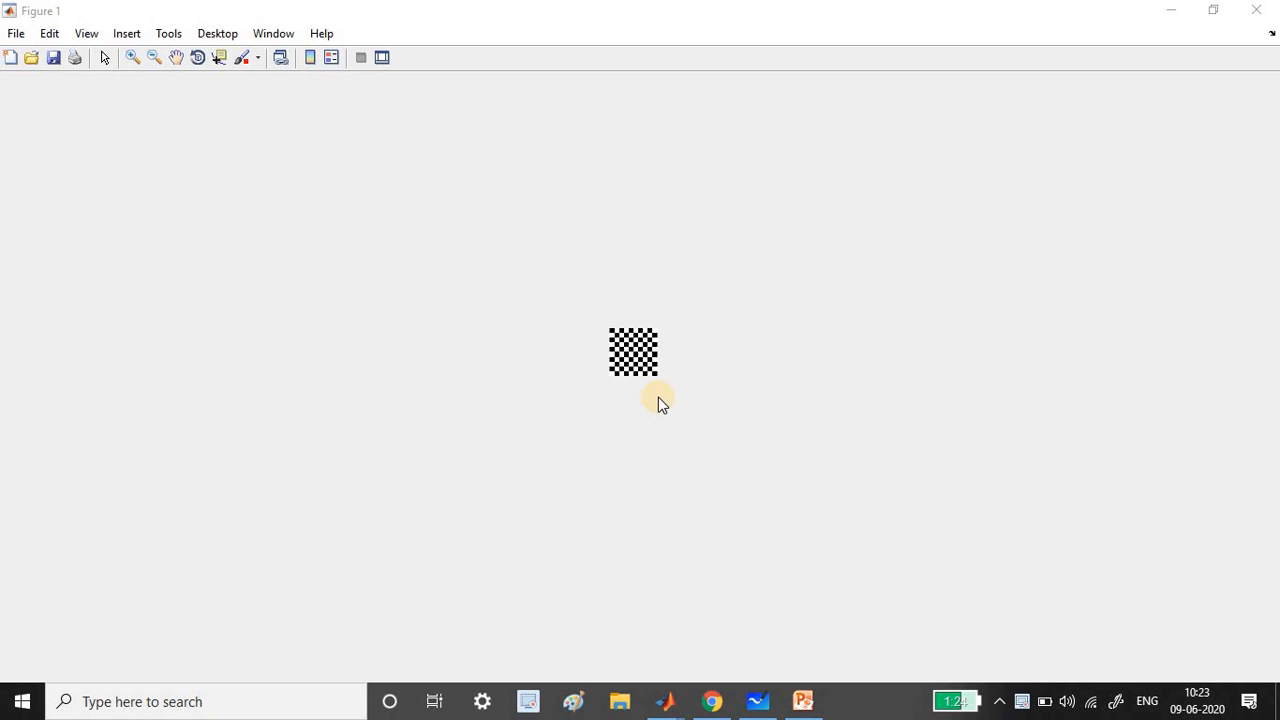
mouse_move(670, 700)
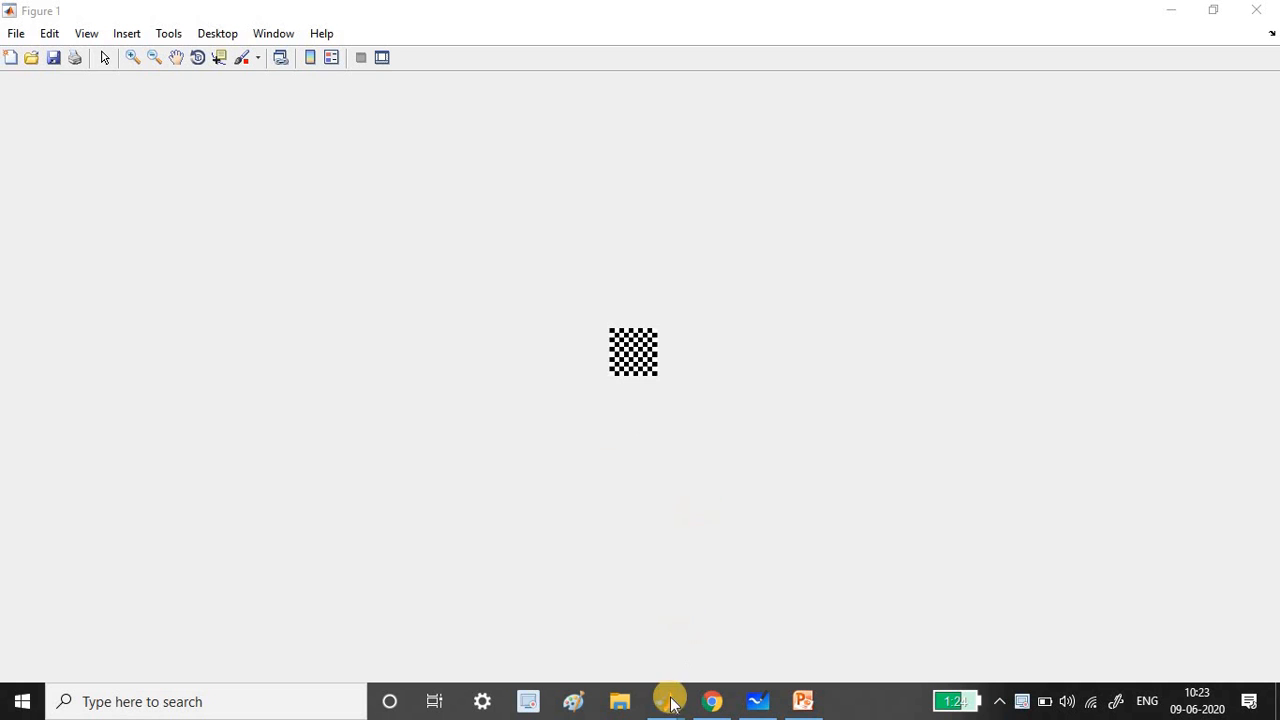
- Walk through chessboard.m's m and n arguments and the even-sum mod test in its loops
click(668, 700)
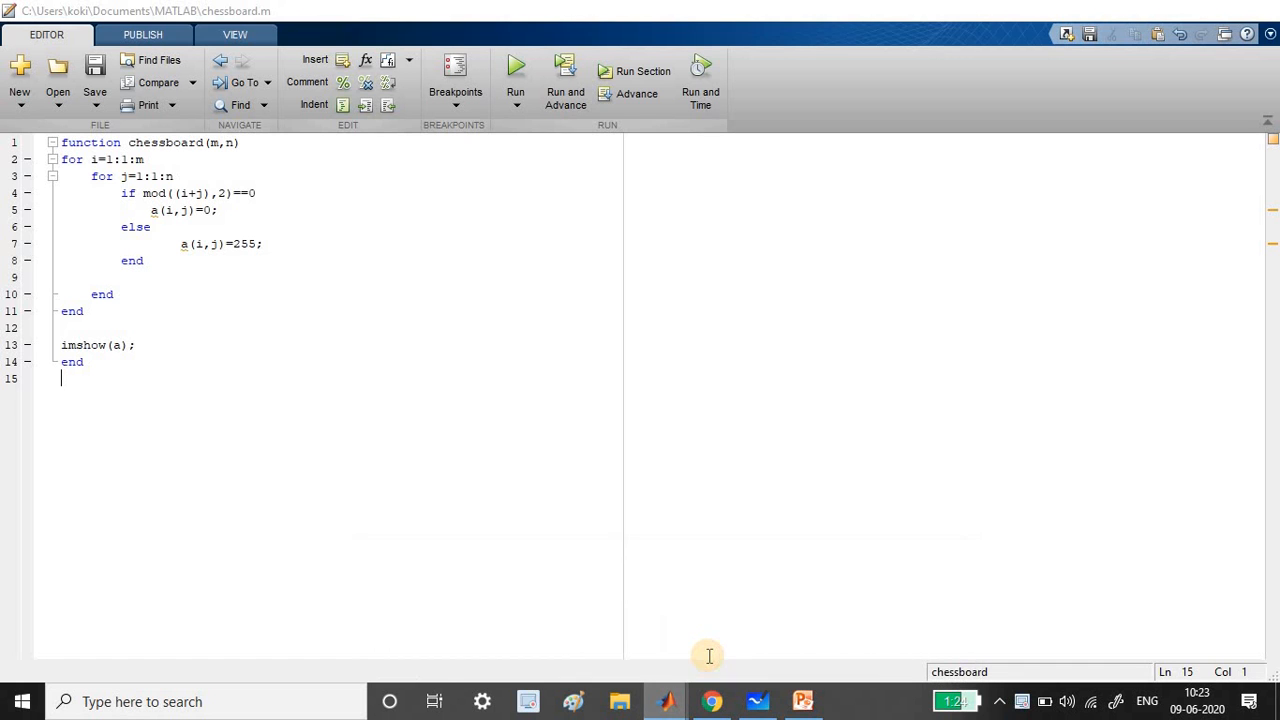
mouse_move(332, 344)
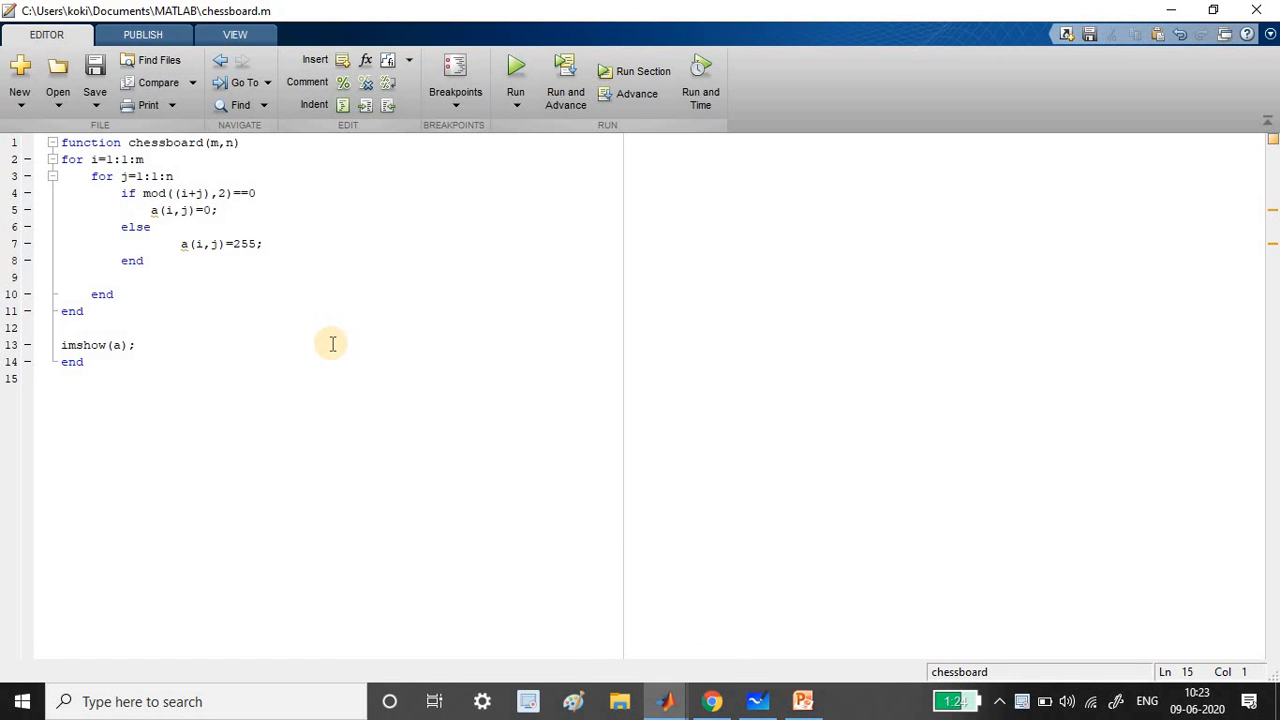
mouse_move(140, 142)
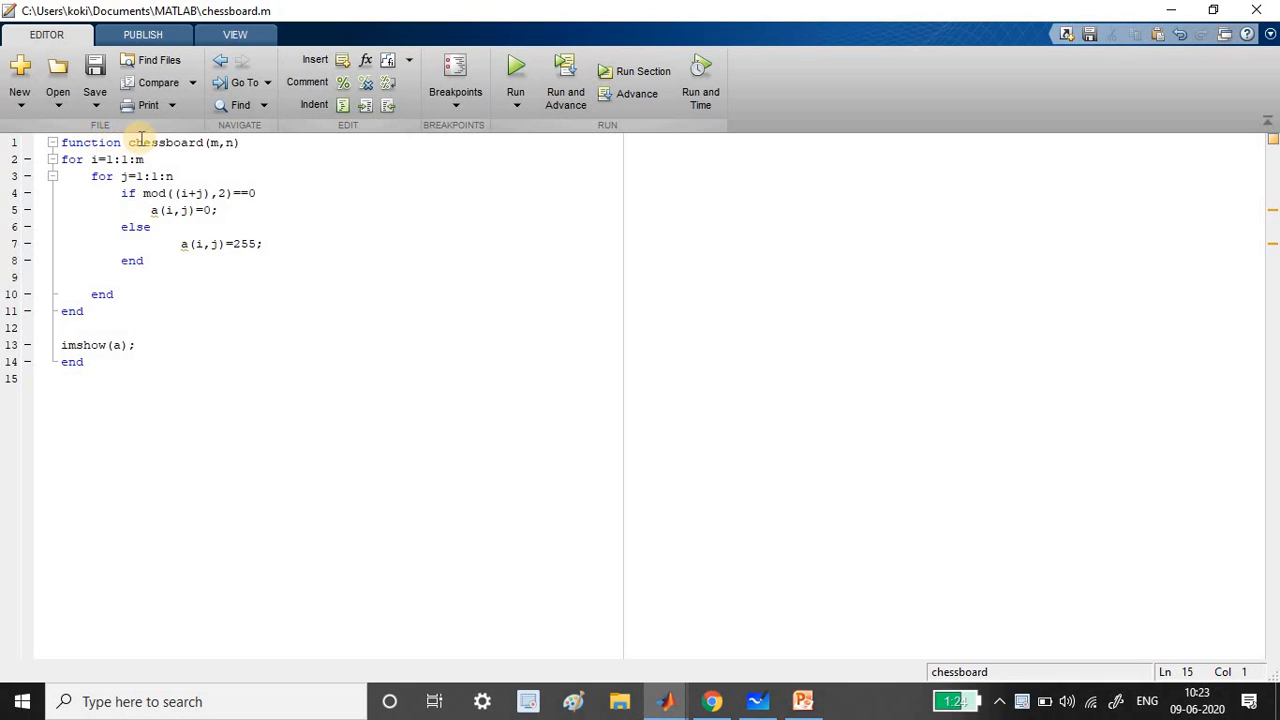
mouse_move(216, 142)
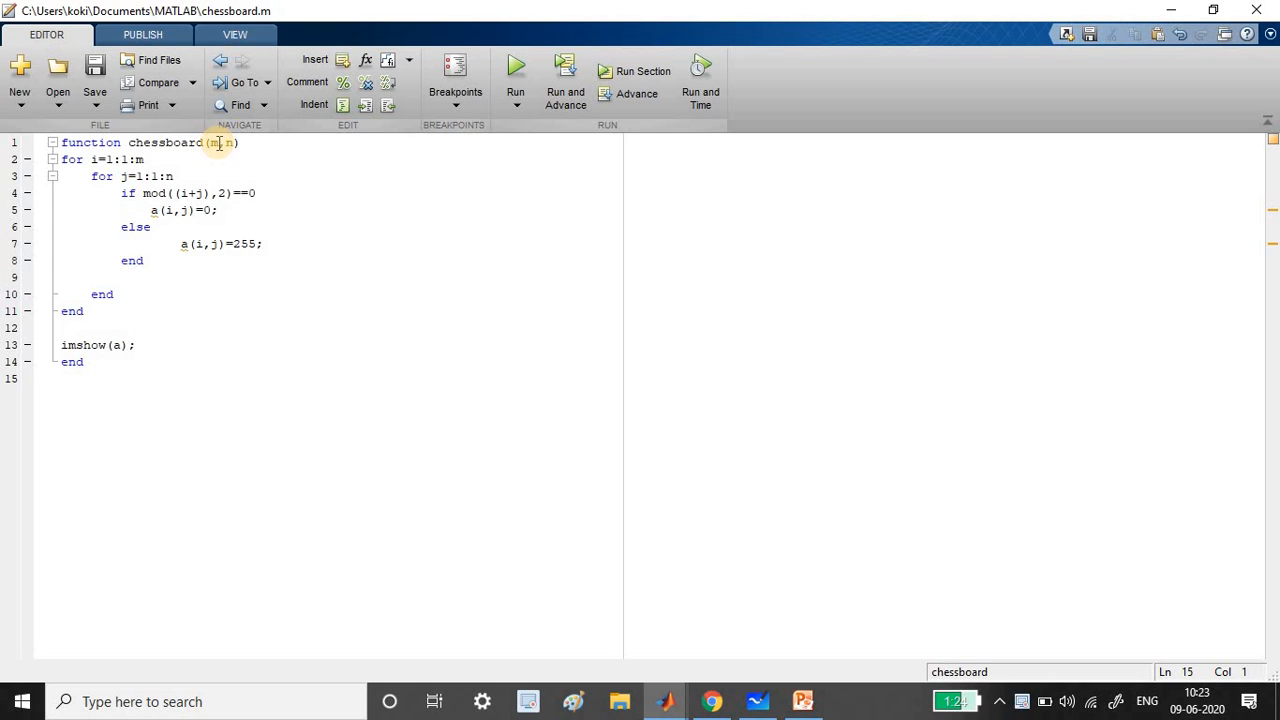
click(60, 378)
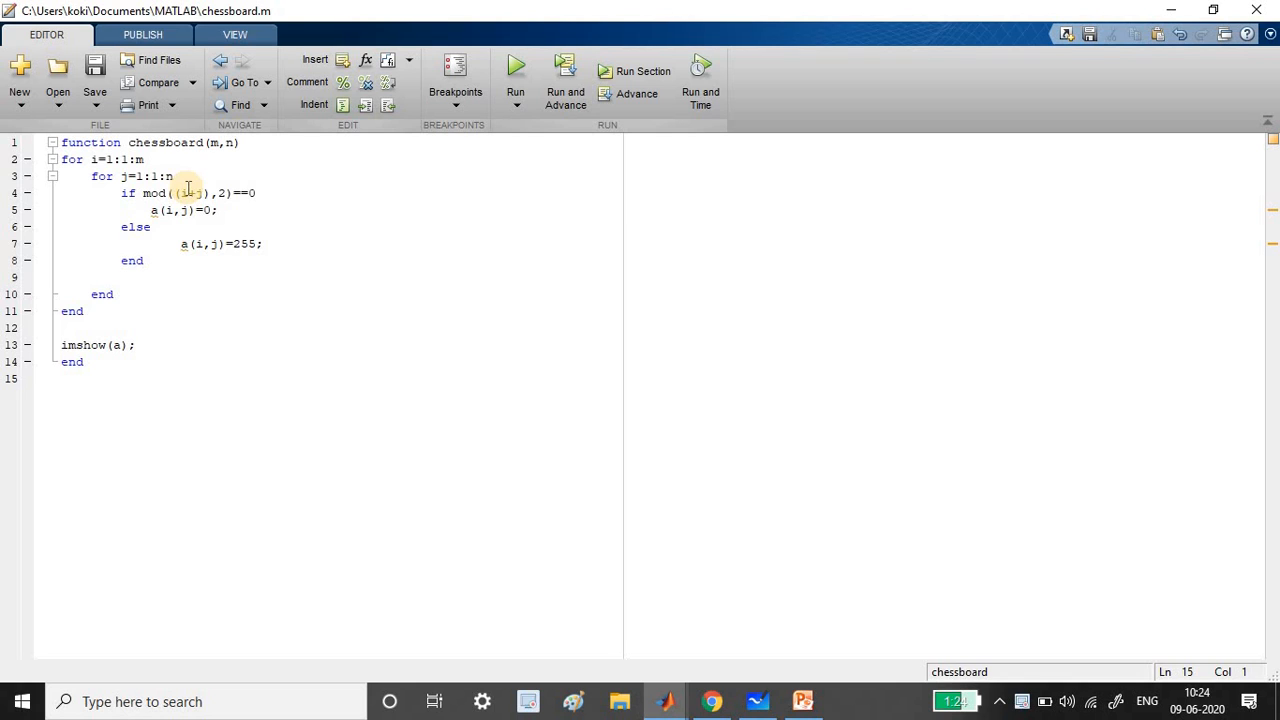
click(60, 378)
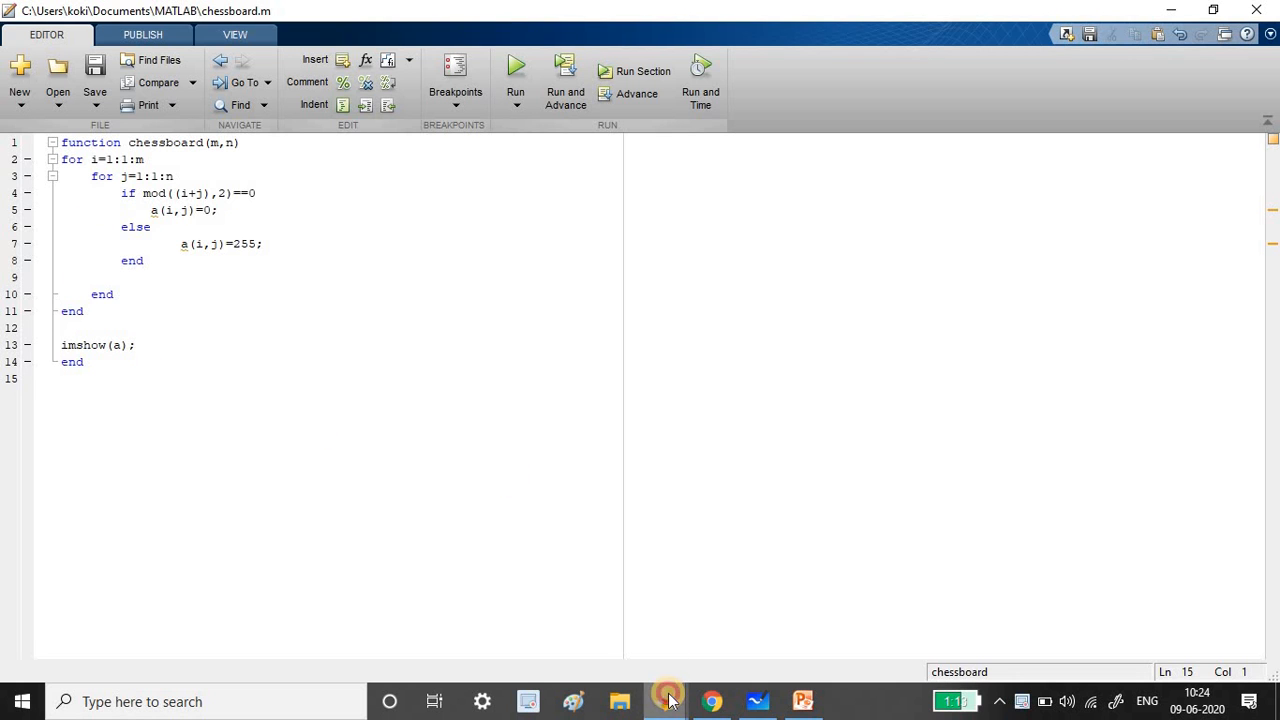
- Switch back to Figure 1 showing the small black-and-white chessboard image
click(664, 700)
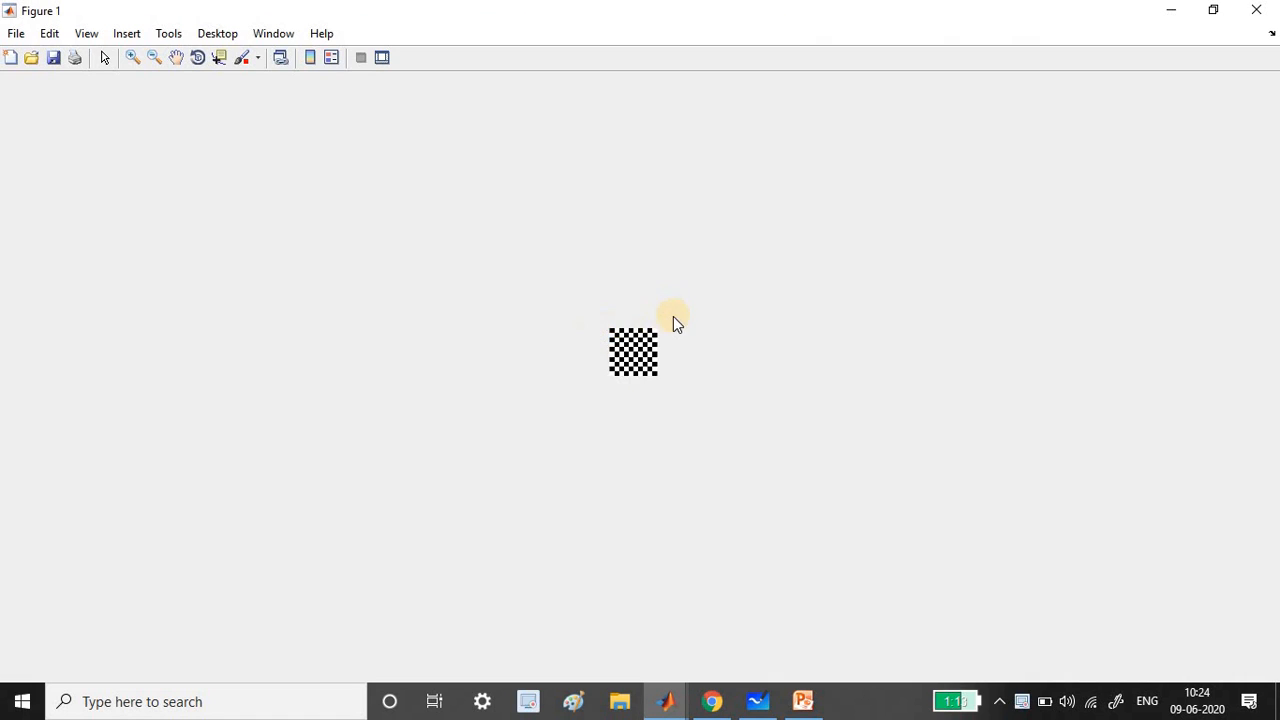
mouse_move(632, 362)
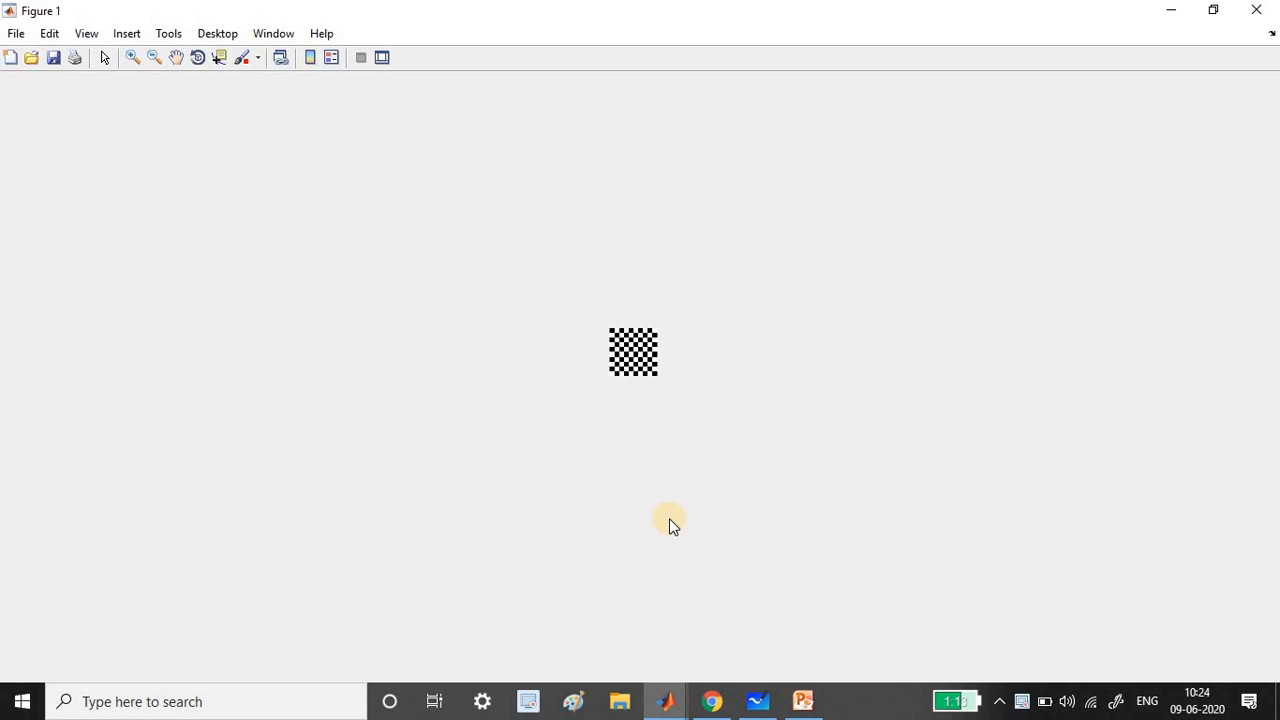
mouse_move(668, 618)
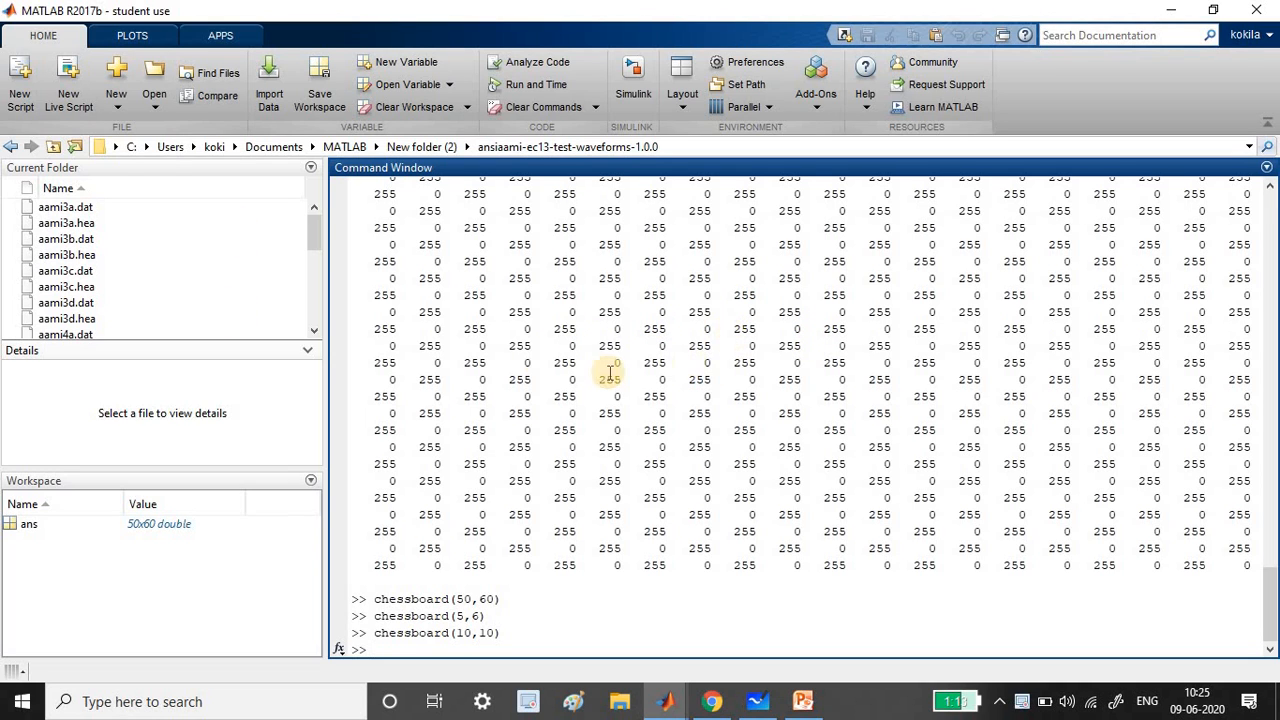
mouse_move(686, 312)
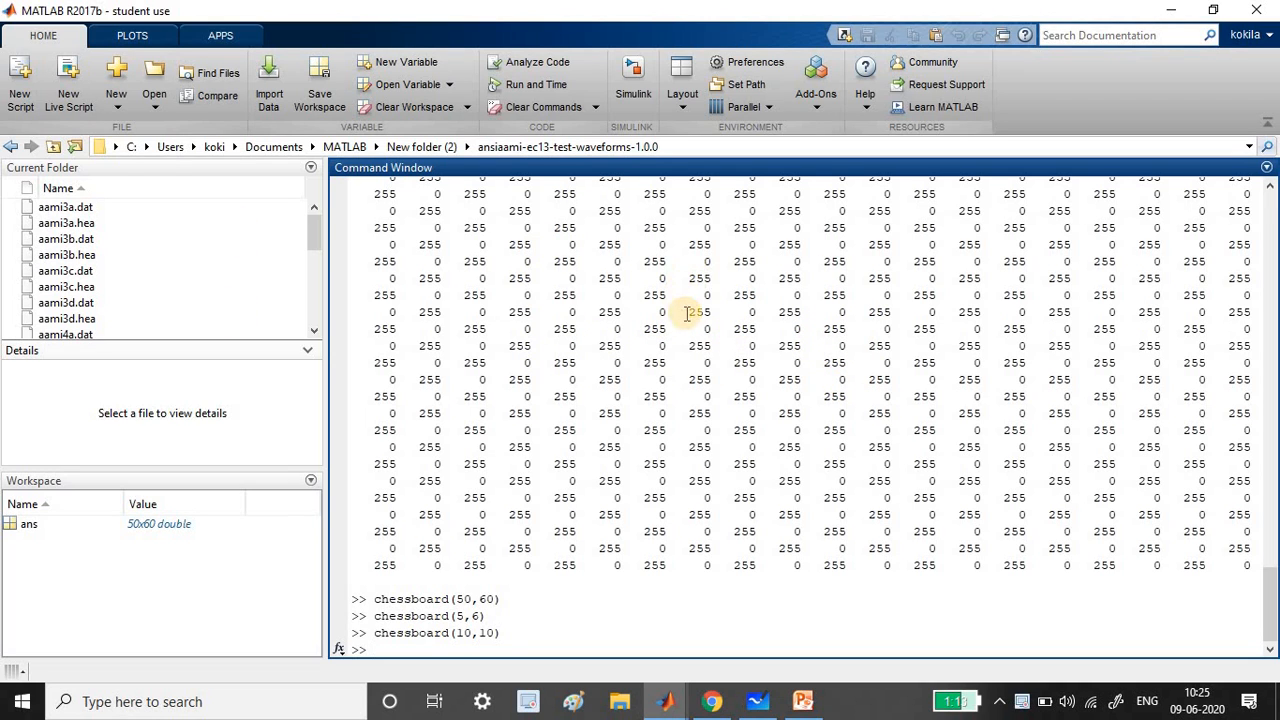
mouse_move(390, 316)
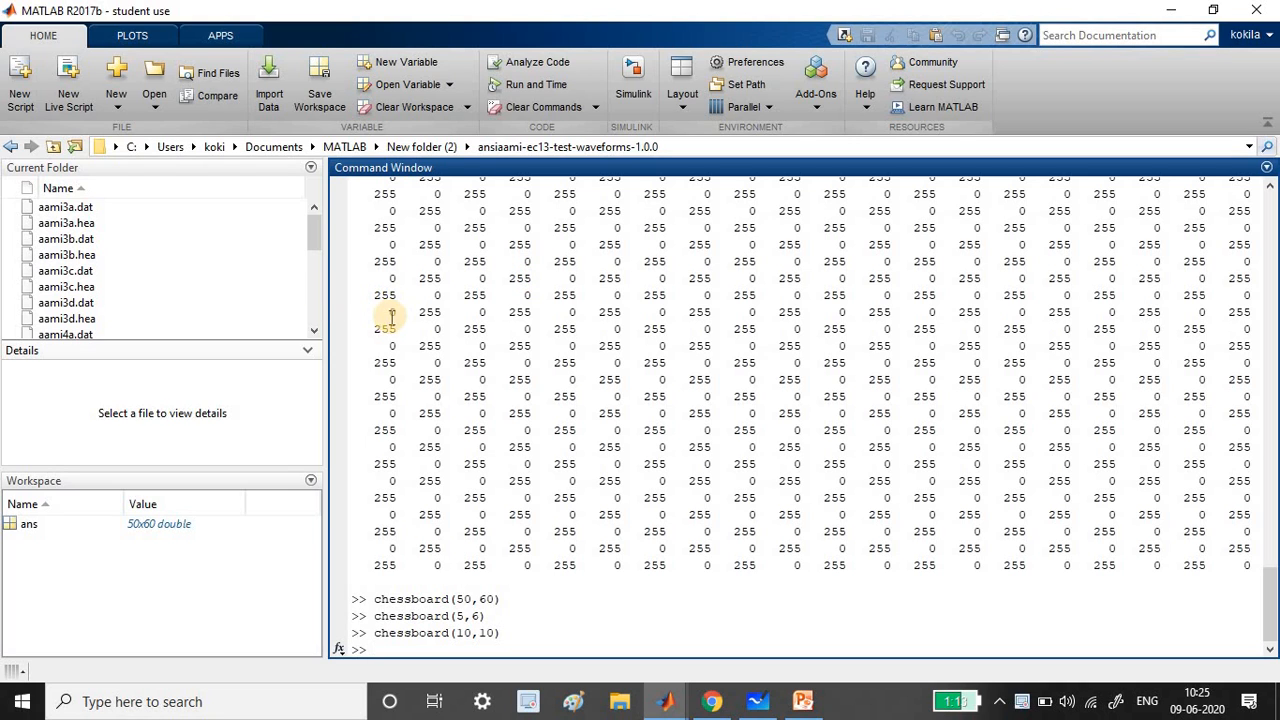
mouse_move(452, 312)
text(chessboard(100,100))
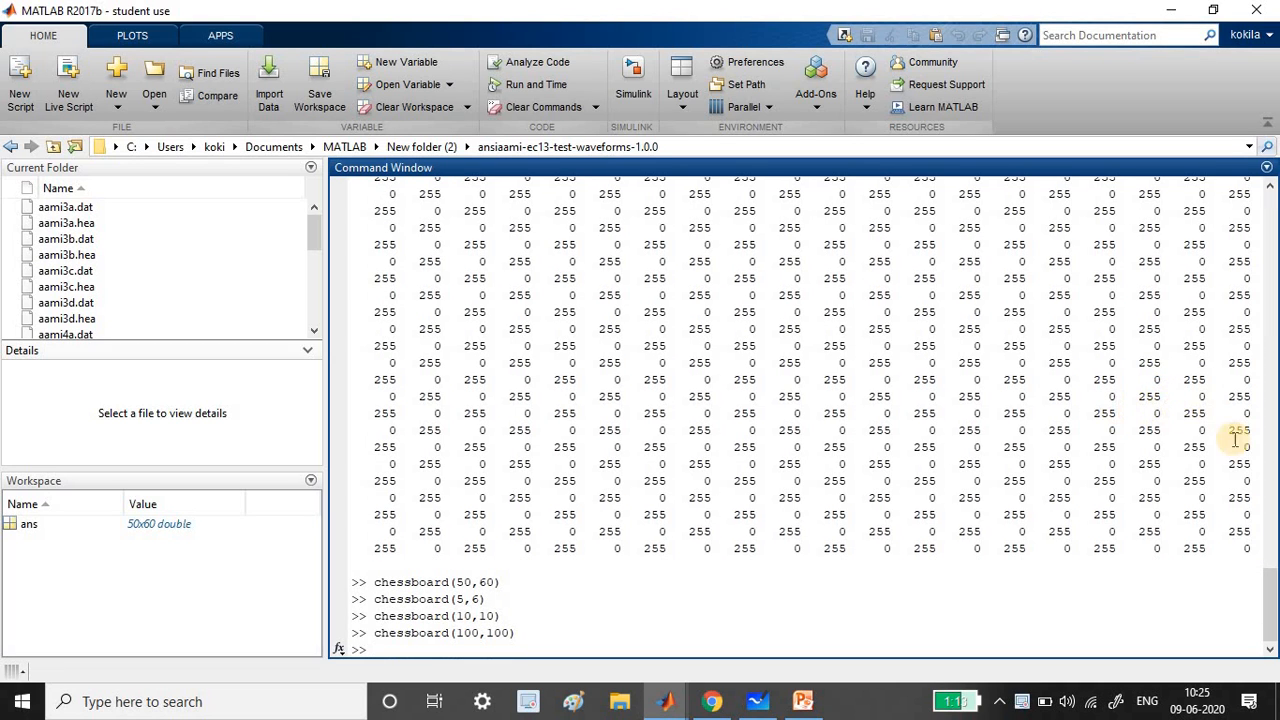
mouse_move(856, 616)
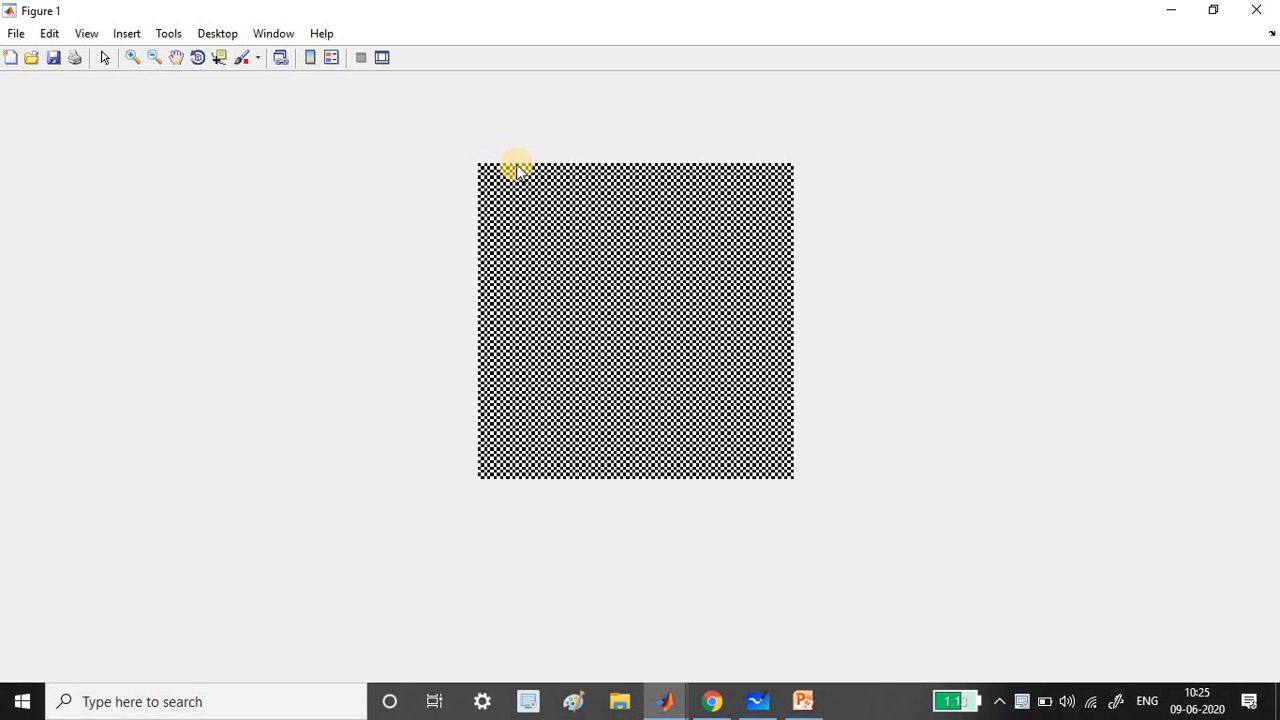
mouse_move(616, 300)
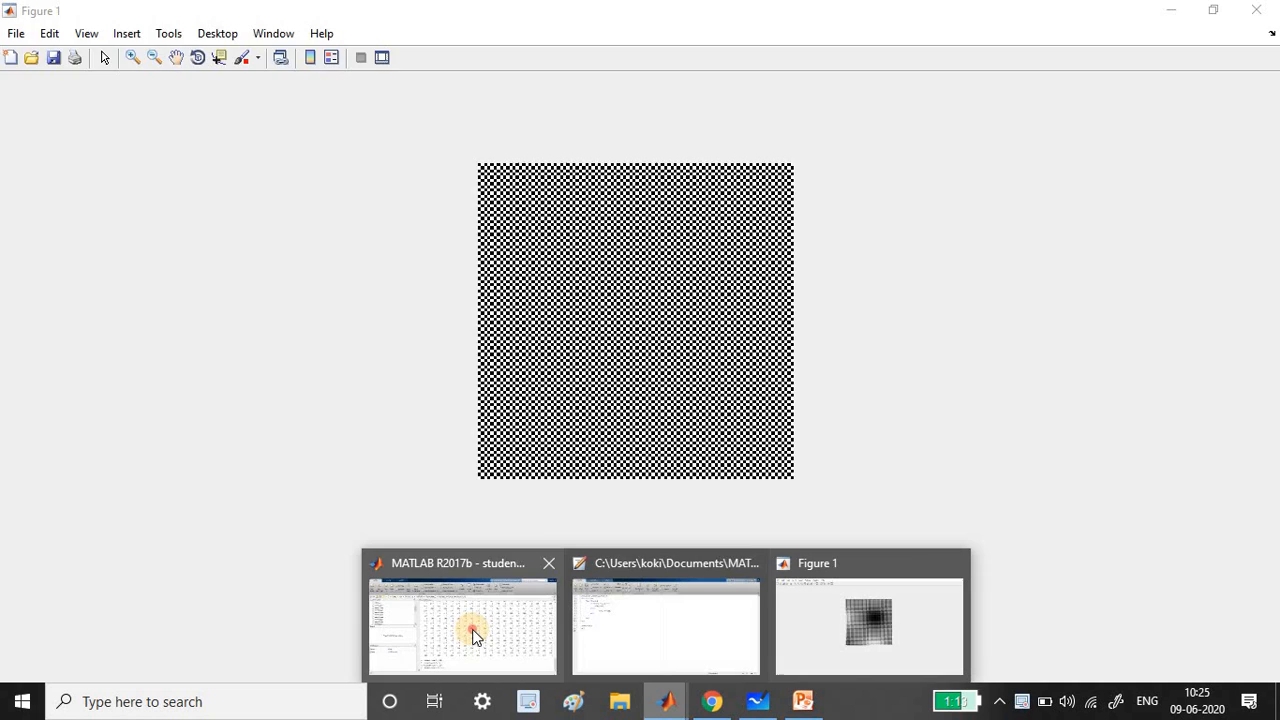
- Edit the recalled command to chessboard(22,100) and run it in the command window
click(460, 624)
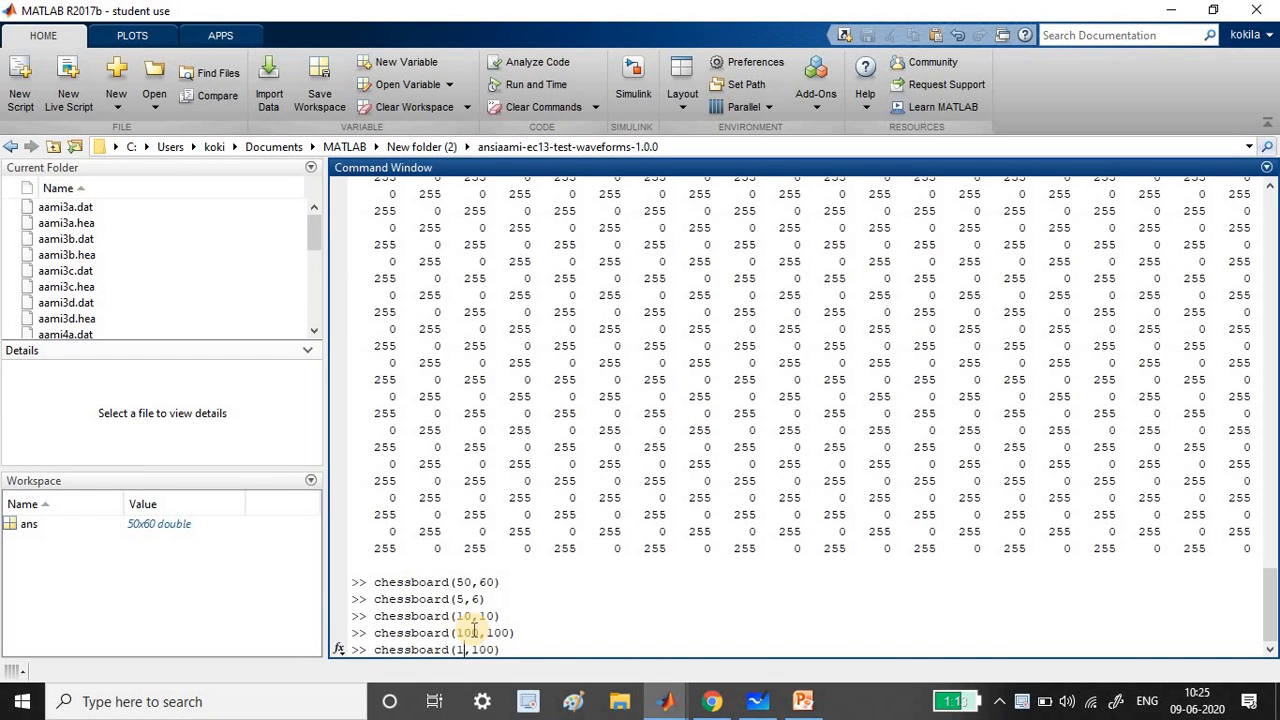
text(22)
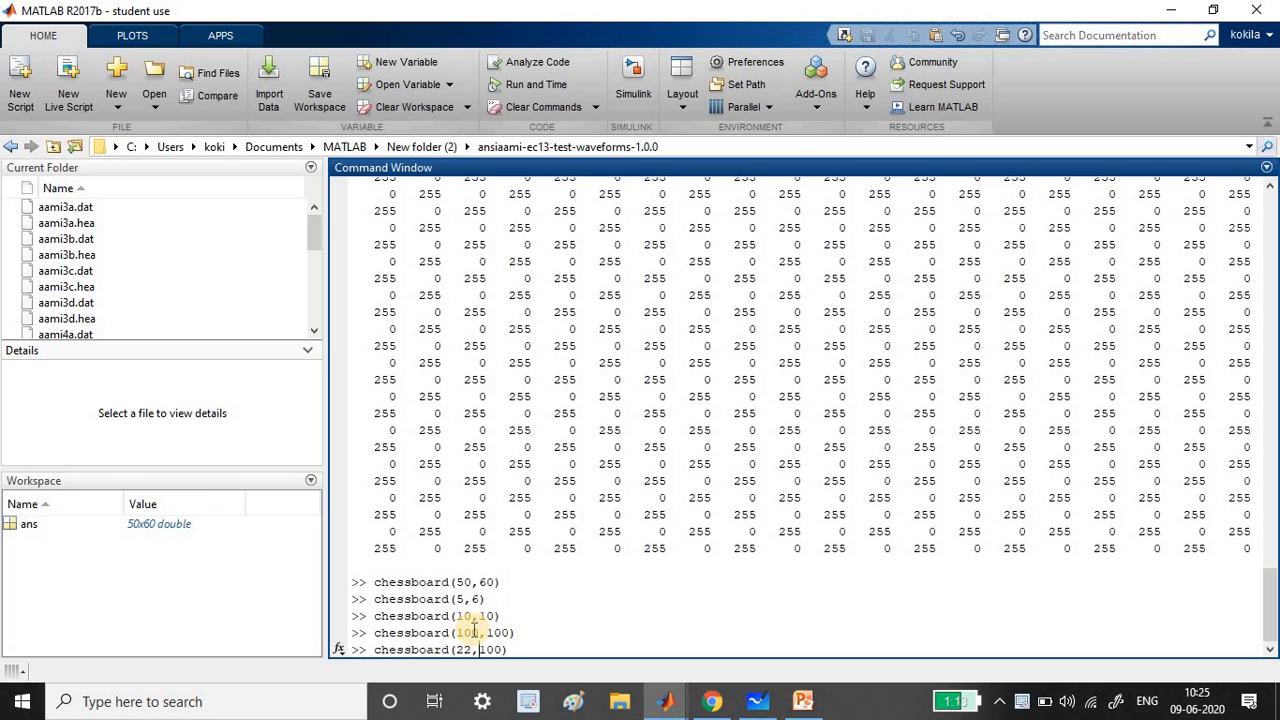
key(Backspace)
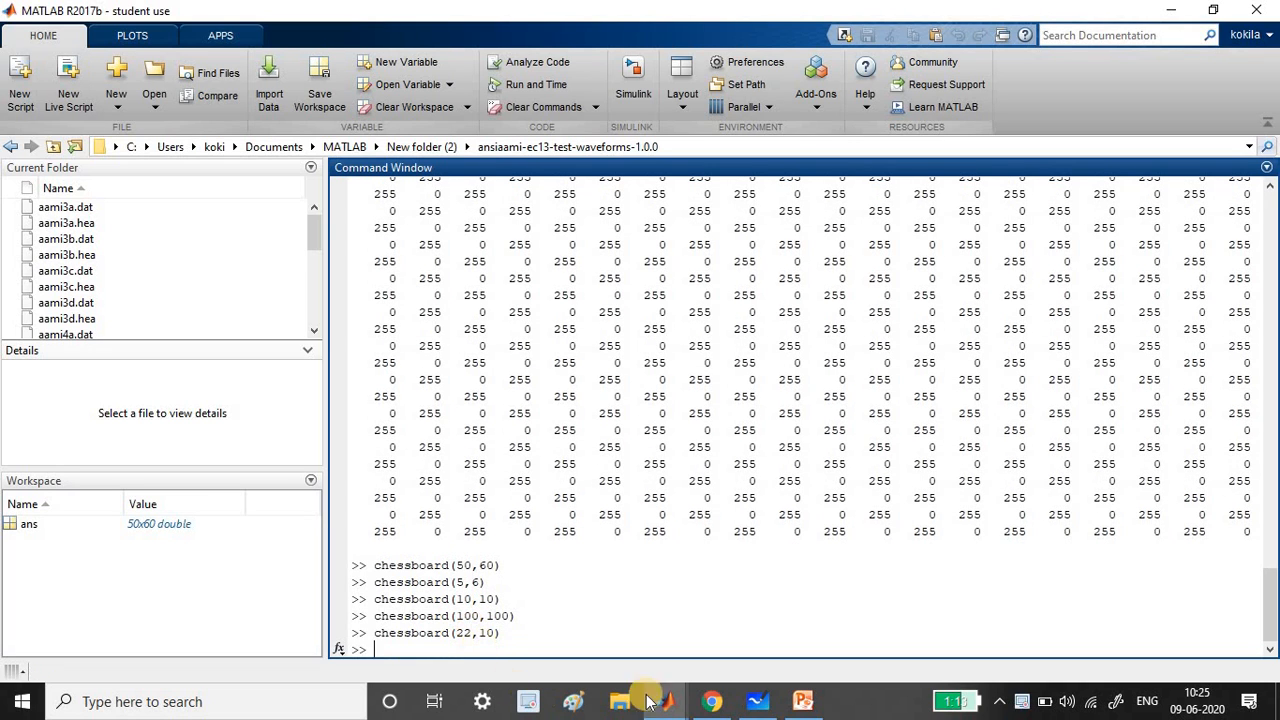
mouse_move(664, 700)
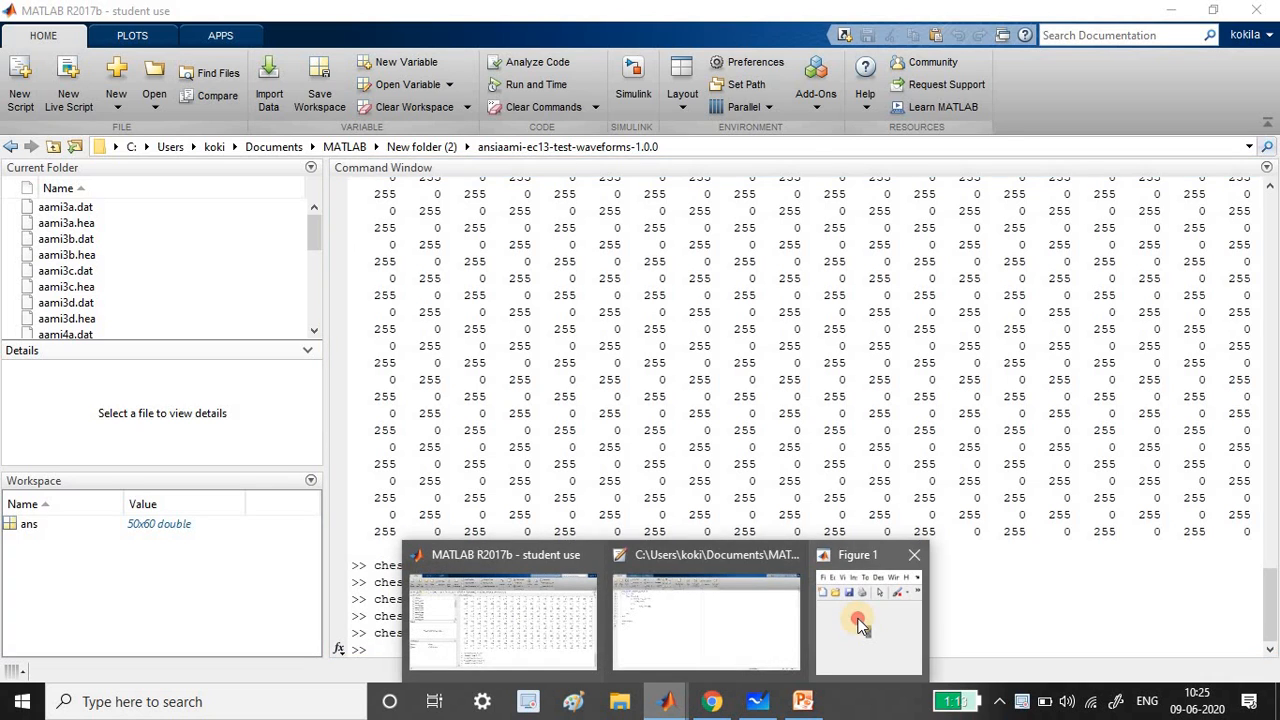
- Show the new rectangular chessboard figure and maximize its window
click(856, 620)
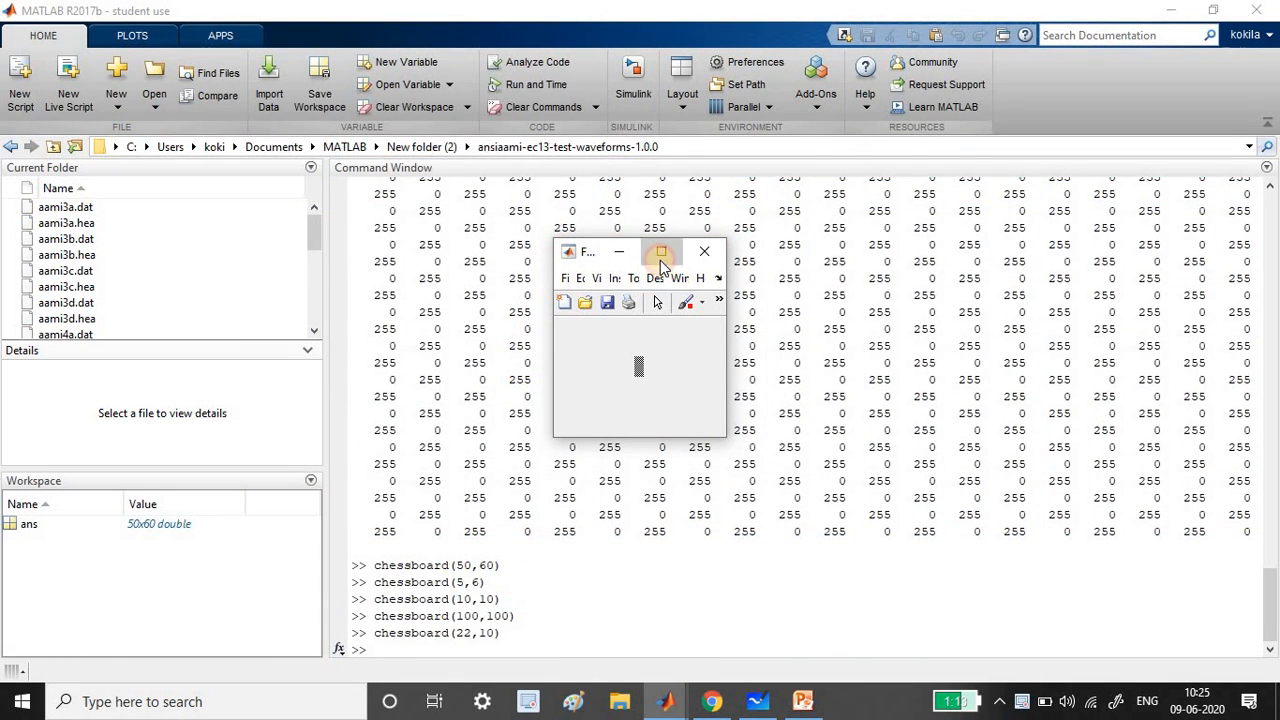
click(660, 252)
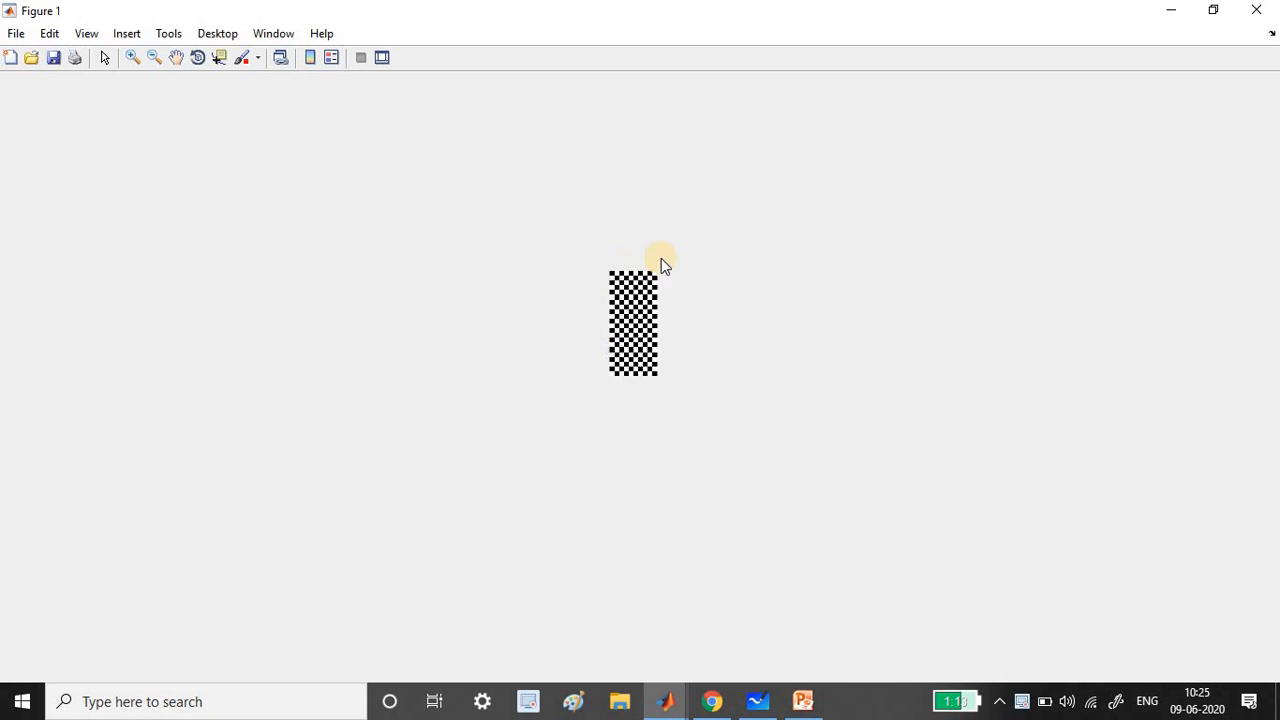